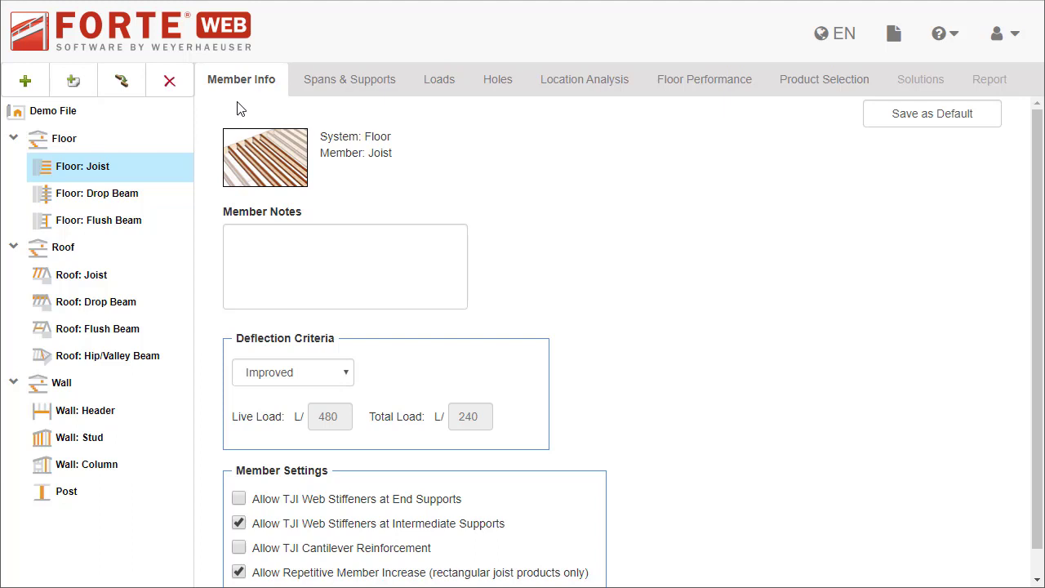
Step: Enter the floor joist member note "Joist in kitchen - span 20'"
{"action": "left_click", "coordinate": [344, 266]}
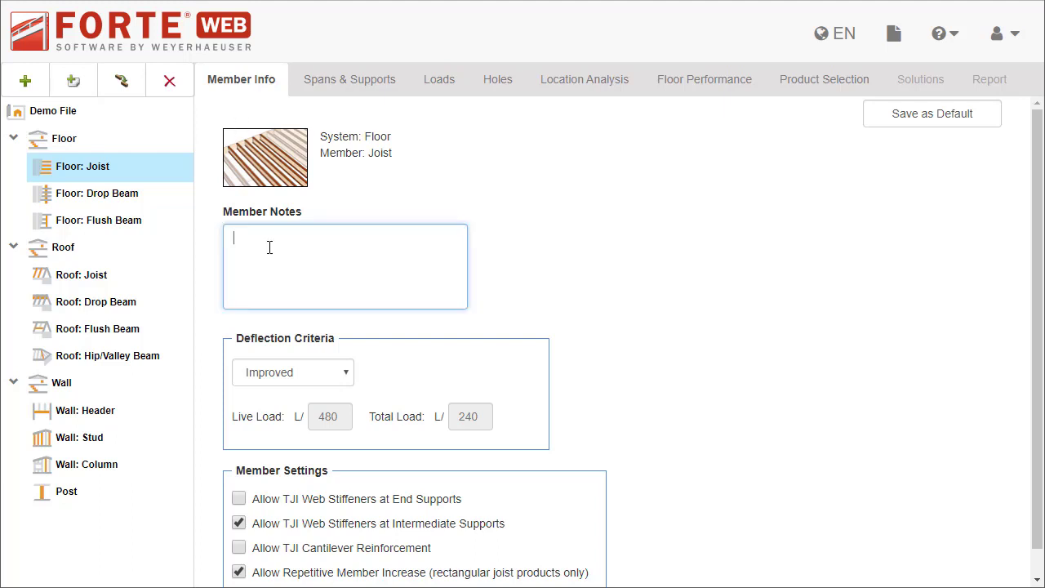
{"action": "type", "text": "Joist in kitchen - span"}
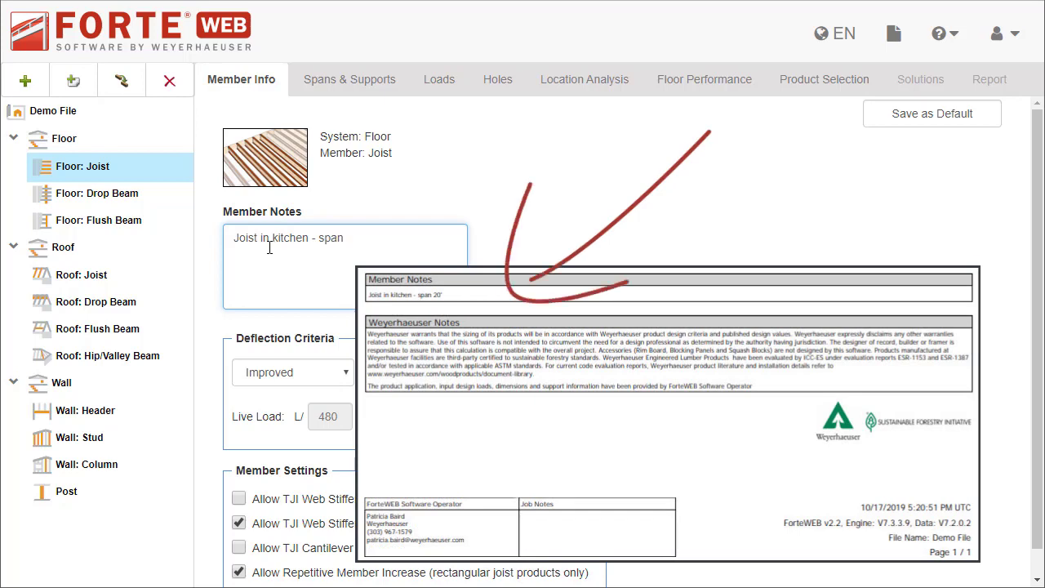
{"action": "type", "text": "20'"}
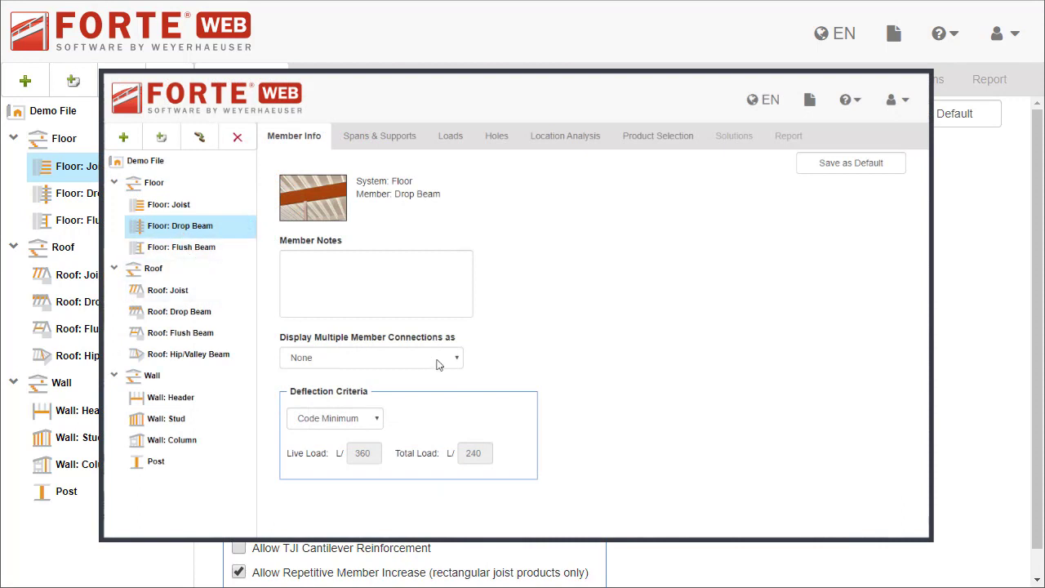
{"action": "left_click", "coordinate": [452, 357]}
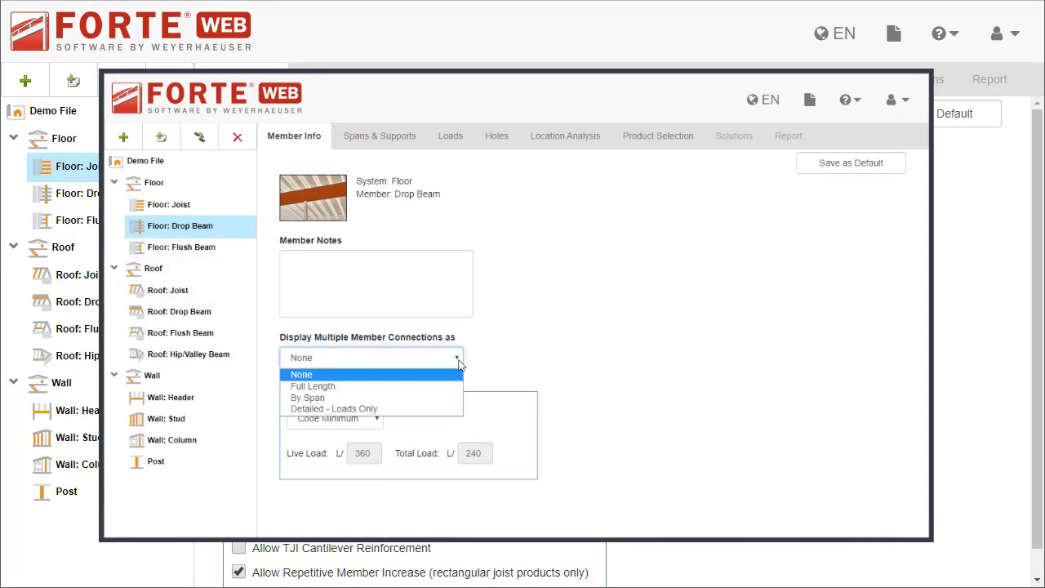
{"action": "left_click", "coordinate": [302, 374]}
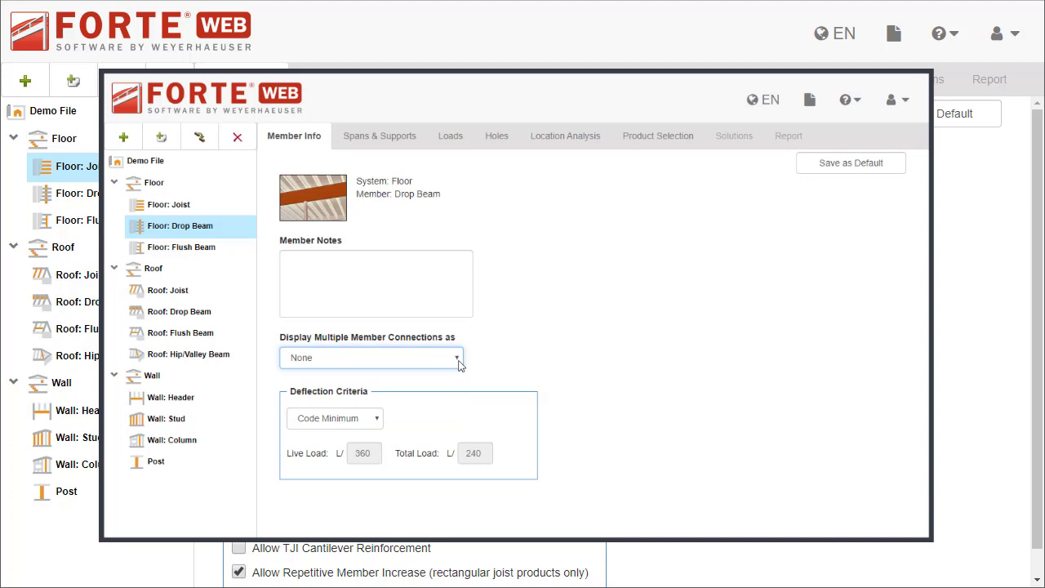
{"action": "left_click", "coordinate": [456, 358]}
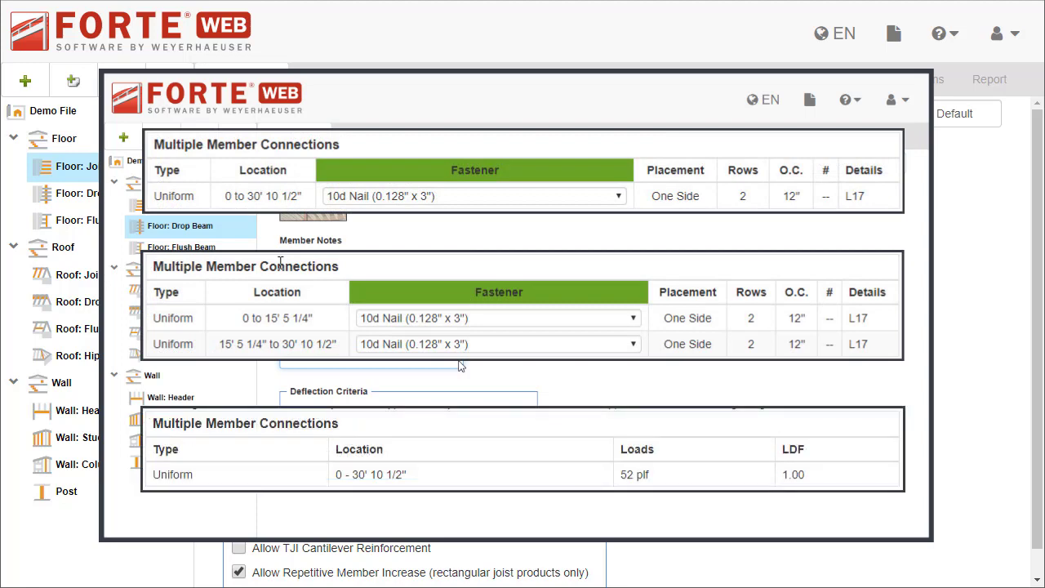
{"action": "left_click", "coordinate": [169, 80]}
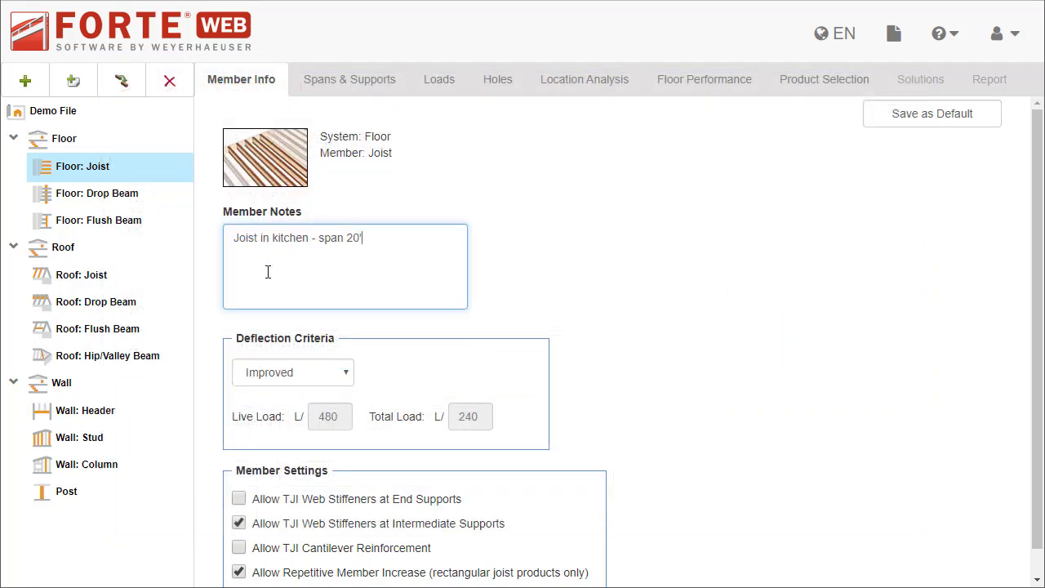
{"action": "left_click", "coordinate": [292, 373]}
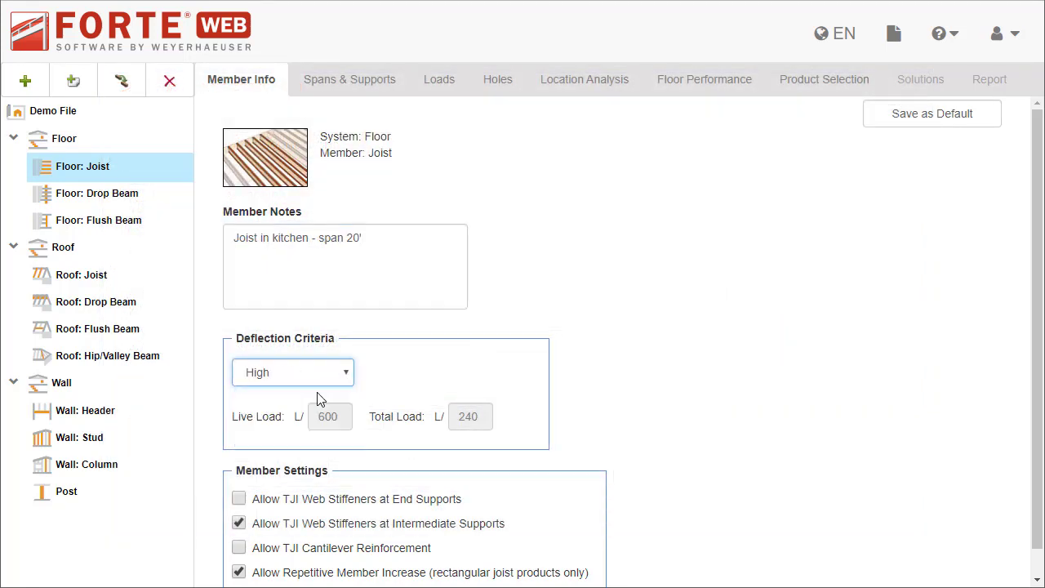
{"action": "left_click", "coordinate": [292, 372]}
{"action": "type", "text": "800"}
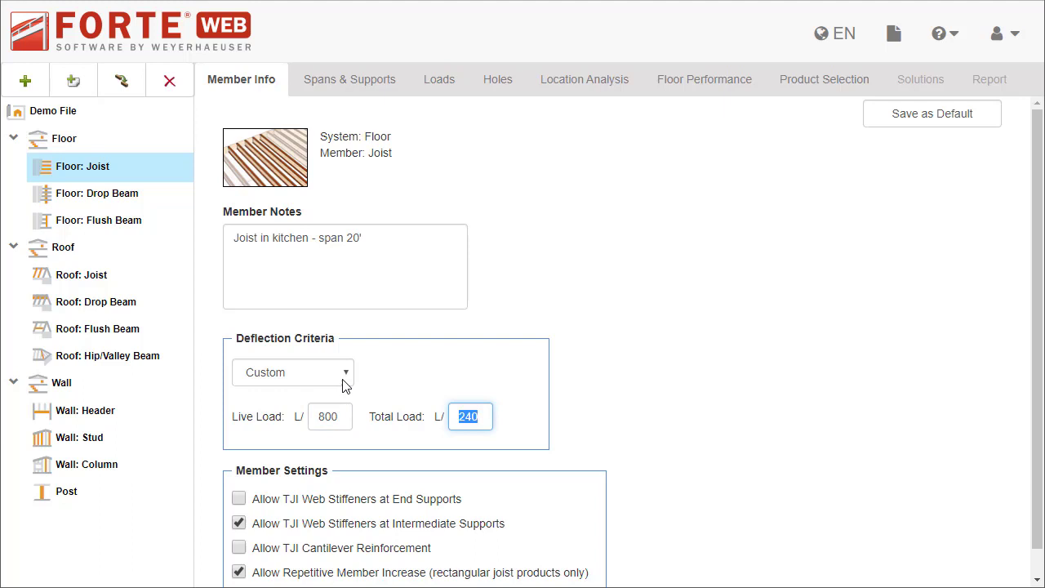
{"action": "left_click", "coordinate": [292, 373]}
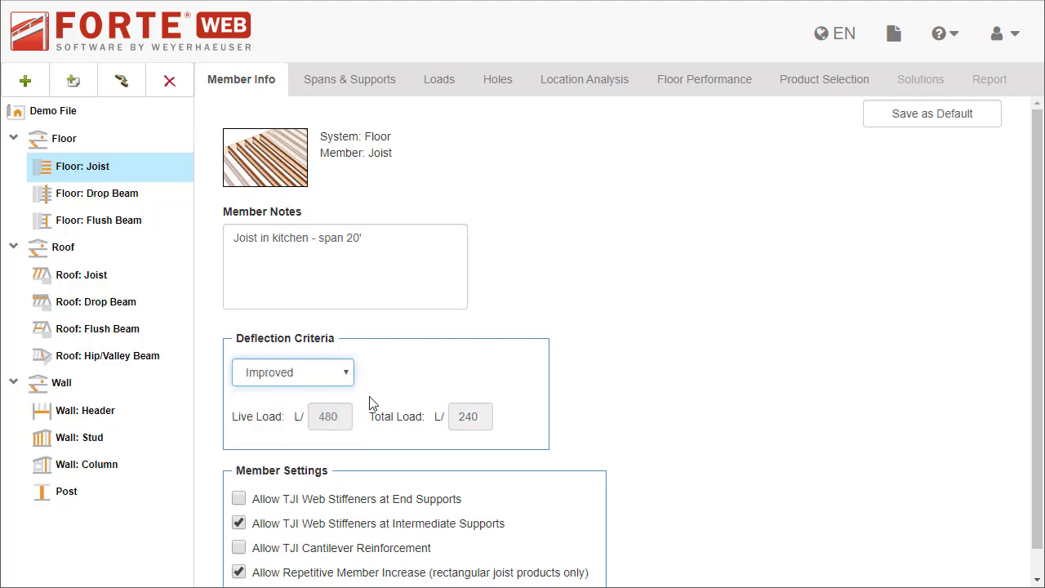
{"action": "scroll", "scroll_direction": "down", "scroll_amount": 3}
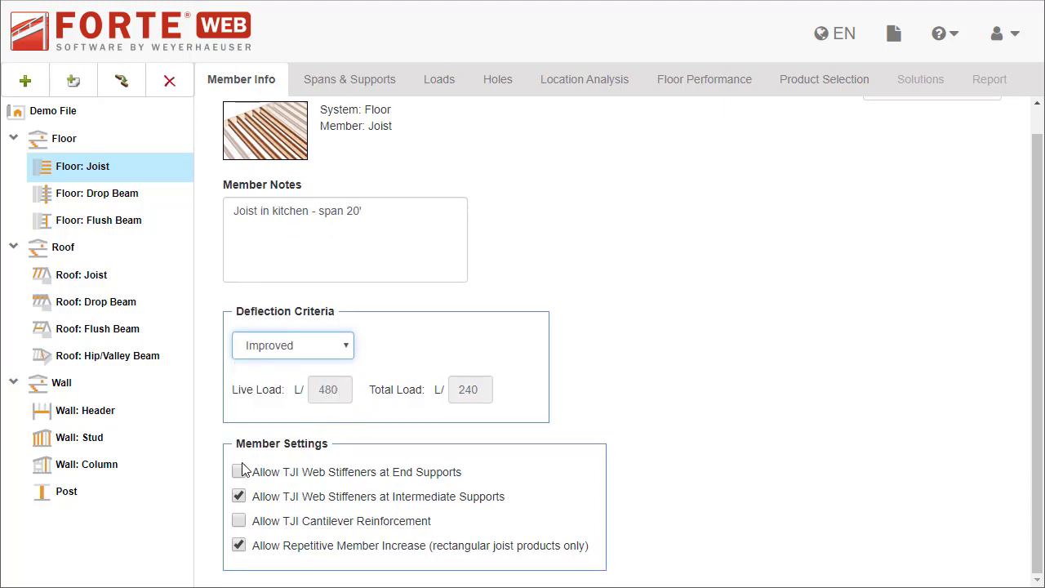
Step: Allow TJI web stiffeners at end supports and TJI cantilever reinforcement for the floor joist
{"action": "left_click", "coordinate": [239, 471]}
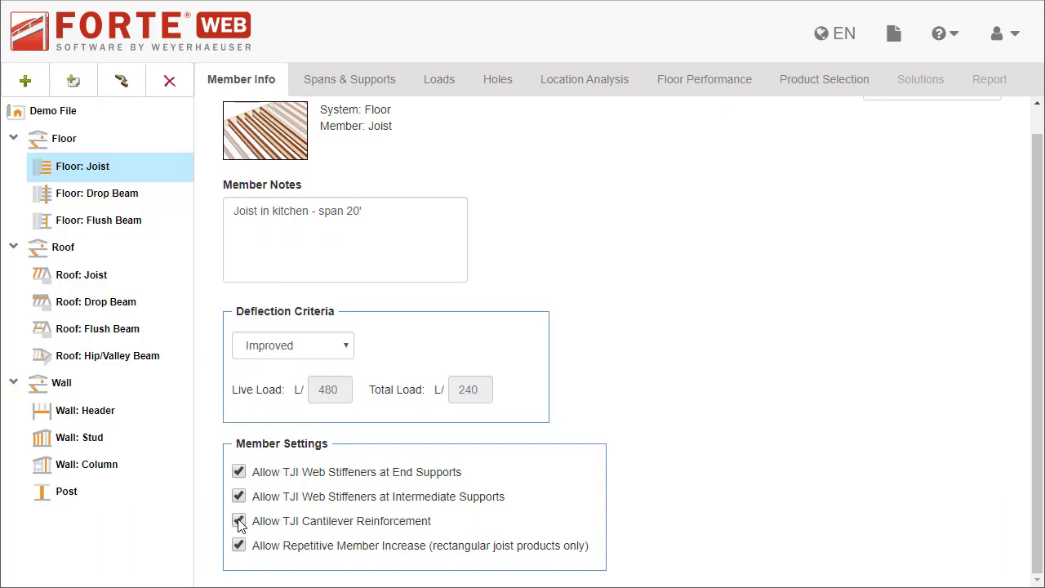
{"action": "left_click", "coordinate": [239, 521]}
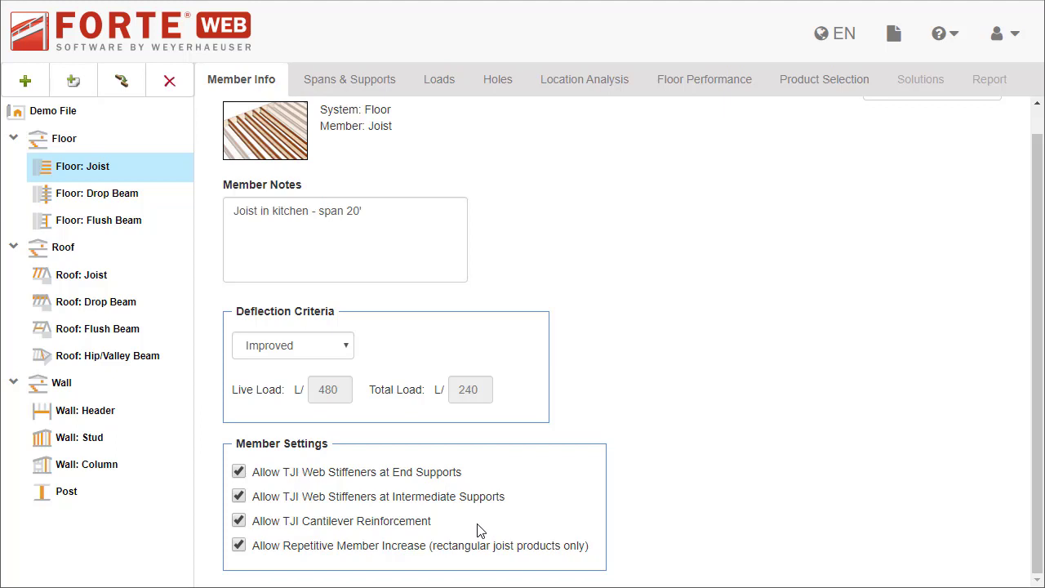
{"action": "left_click", "coordinate": [81, 275]}
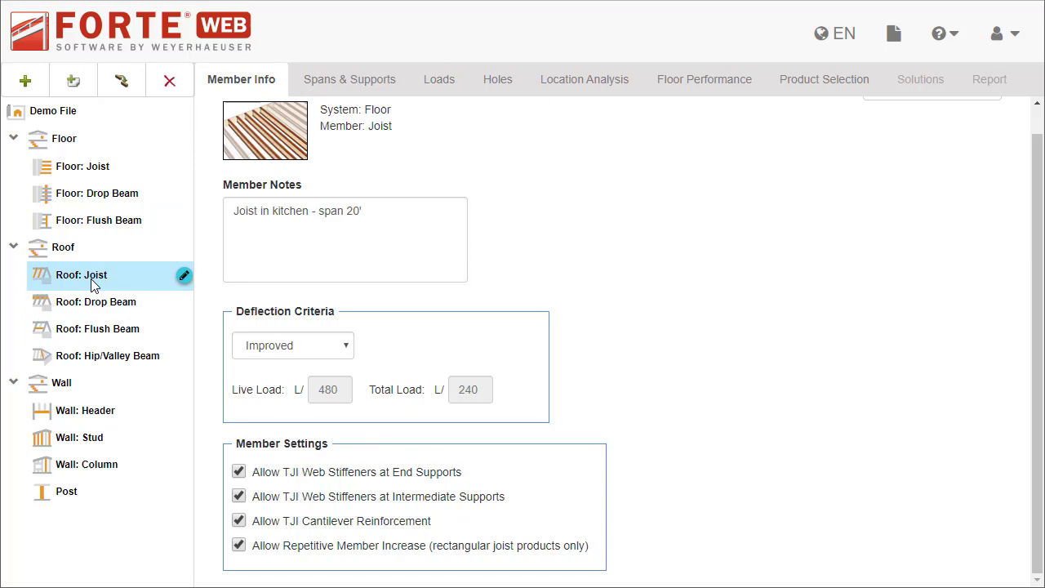
Step: Select the roof joist and set its member pitch to 8/12
{"action": "left_click", "coordinate": [81, 274]}
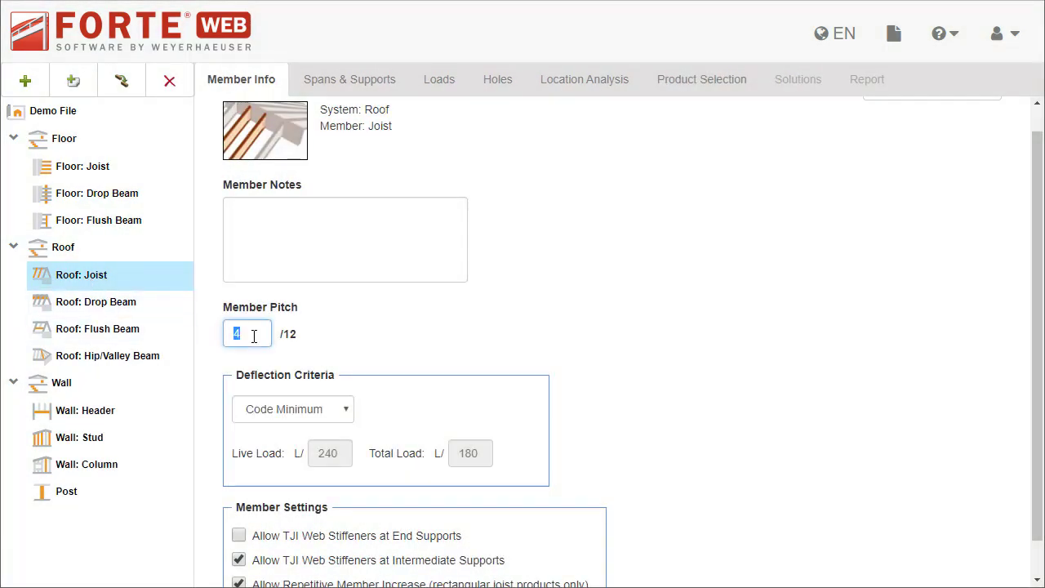
{"action": "type", "text": "8"}
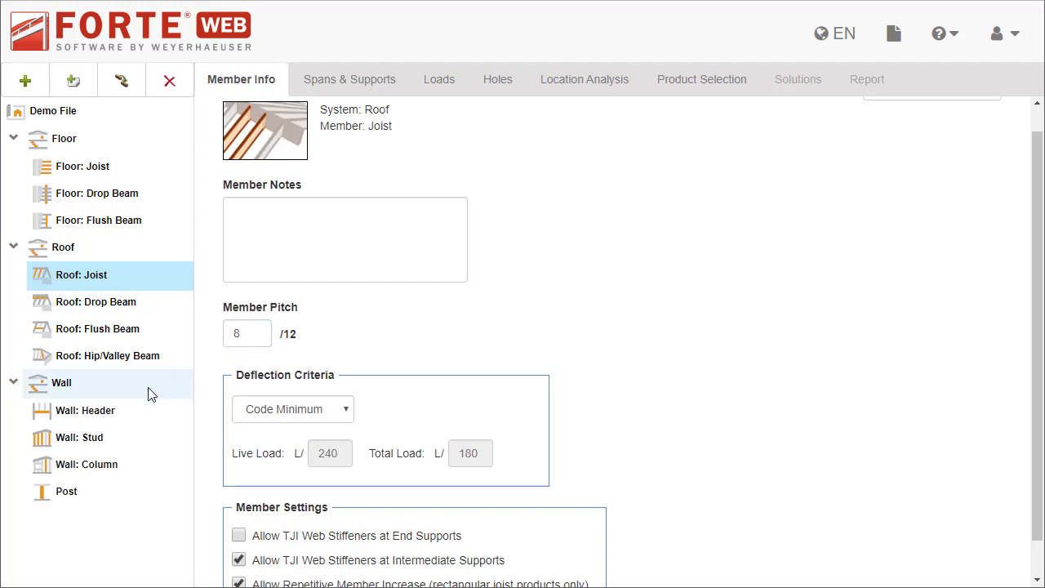
Step: Select the wall header and set deflection criteria to L/120 Exterior walls with flexible finishes
{"action": "left_click", "coordinate": [85, 410]}
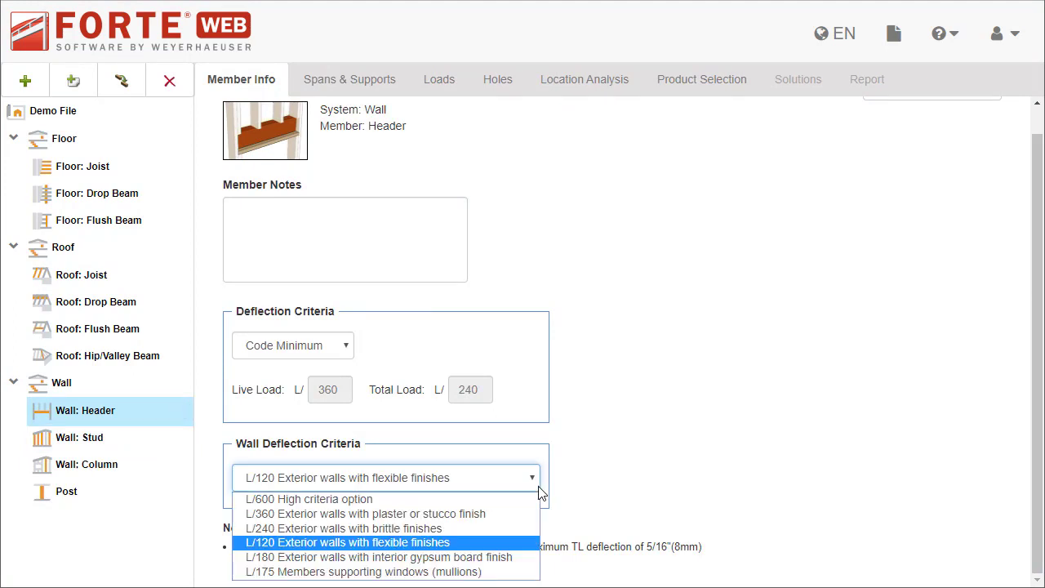
{"action": "left_click", "coordinate": [347, 542]}
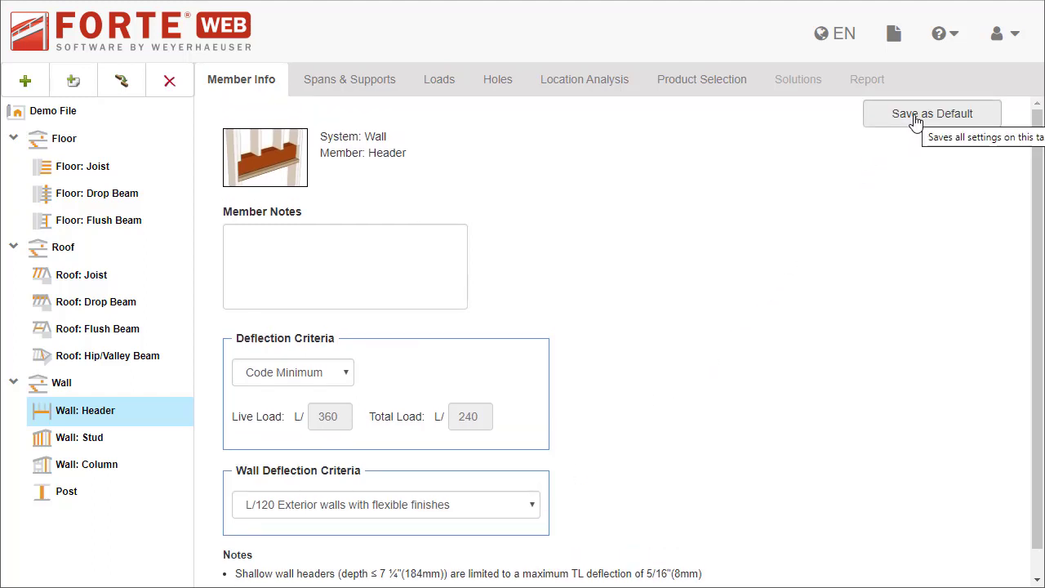
Step: Save the wall header's member settings as defaults until the check mark appears
{"action": "left_click", "coordinate": [932, 113]}
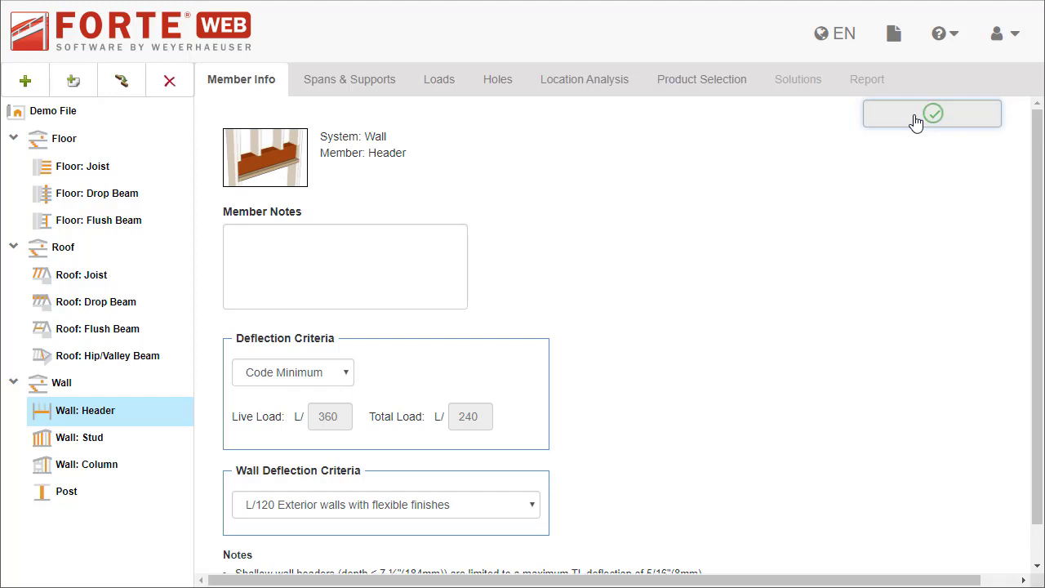
{"action": "left_click", "coordinate": [931, 113]}
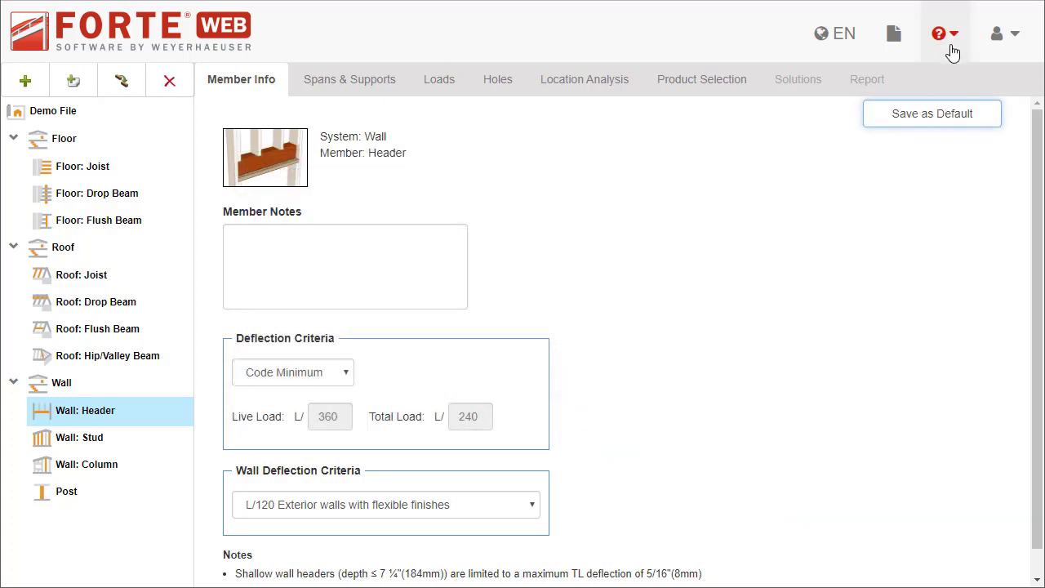
Step: Open the question-mark help menu showing Live Chat, Help and Tour ForteWEB
{"action": "left_click", "coordinate": [938, 32]}
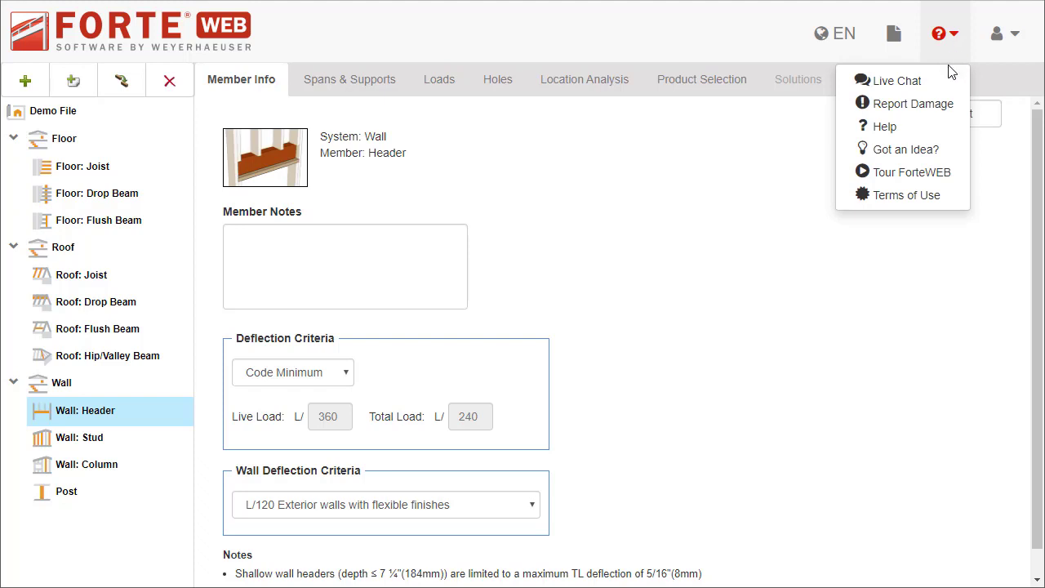
{"action": "mouse_move", "coordinate": [949, 120]}
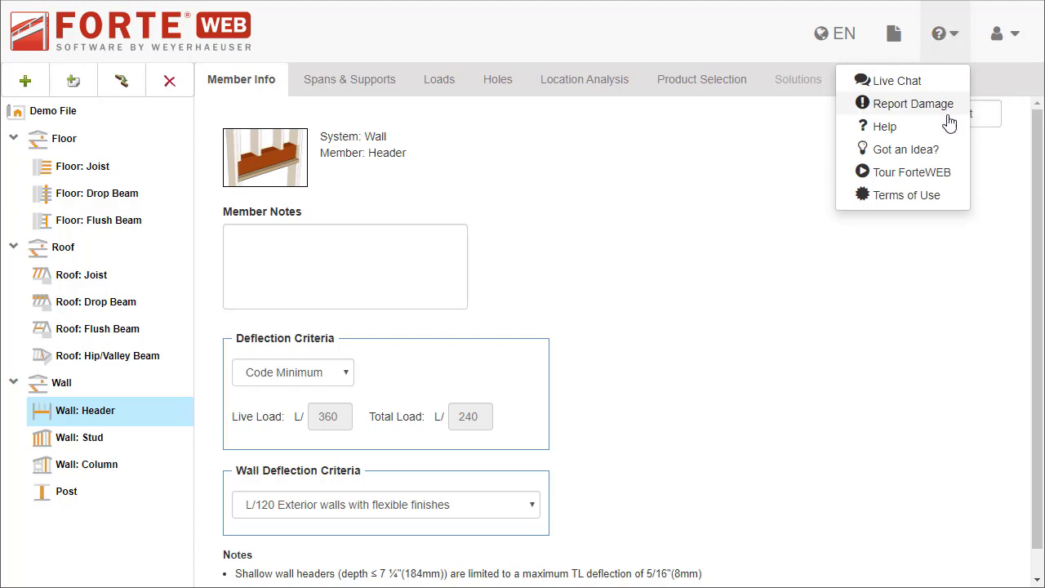
{"action": "mouse_move", "coordinate": [950, 132]}
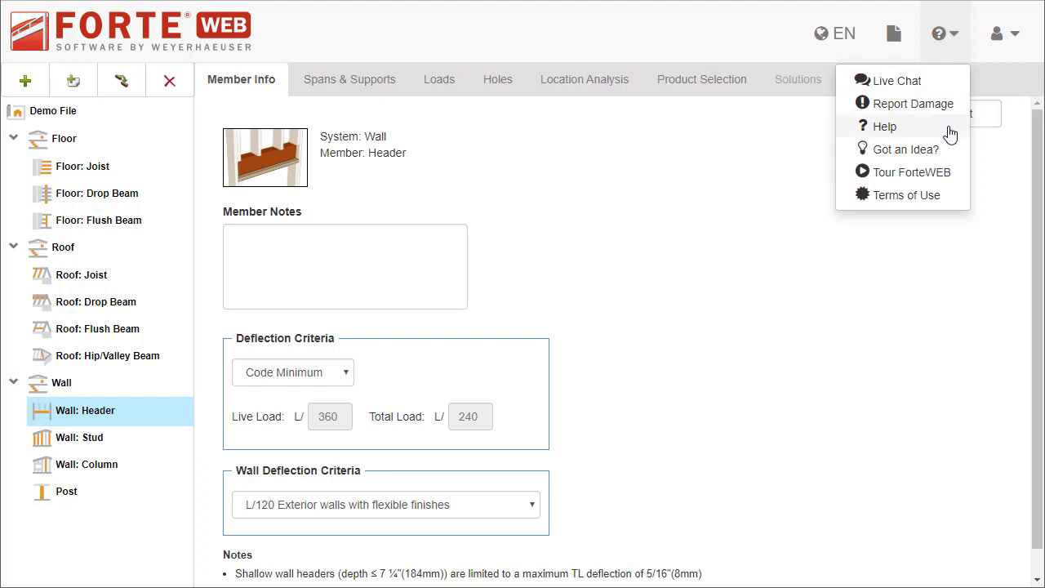